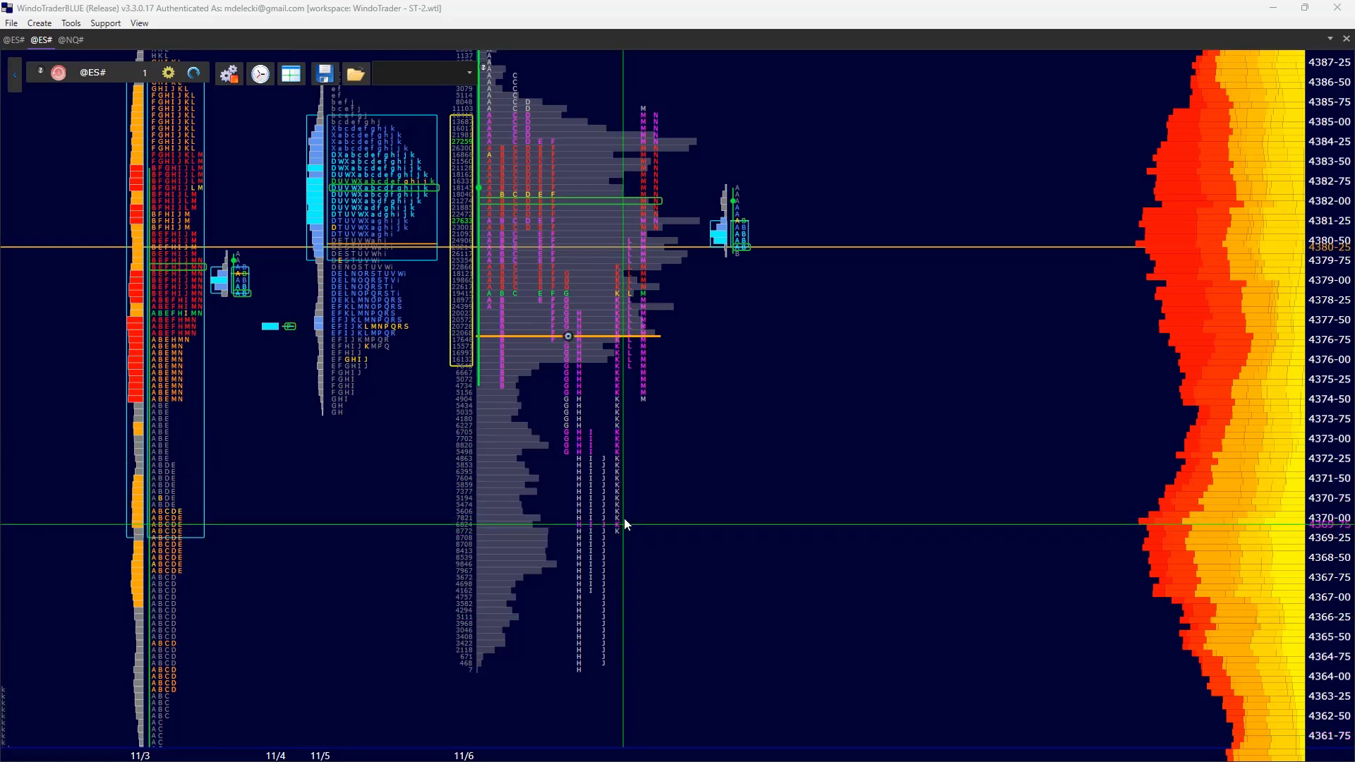
{"action": "mouse_move", "coordinate": [605, 460]}
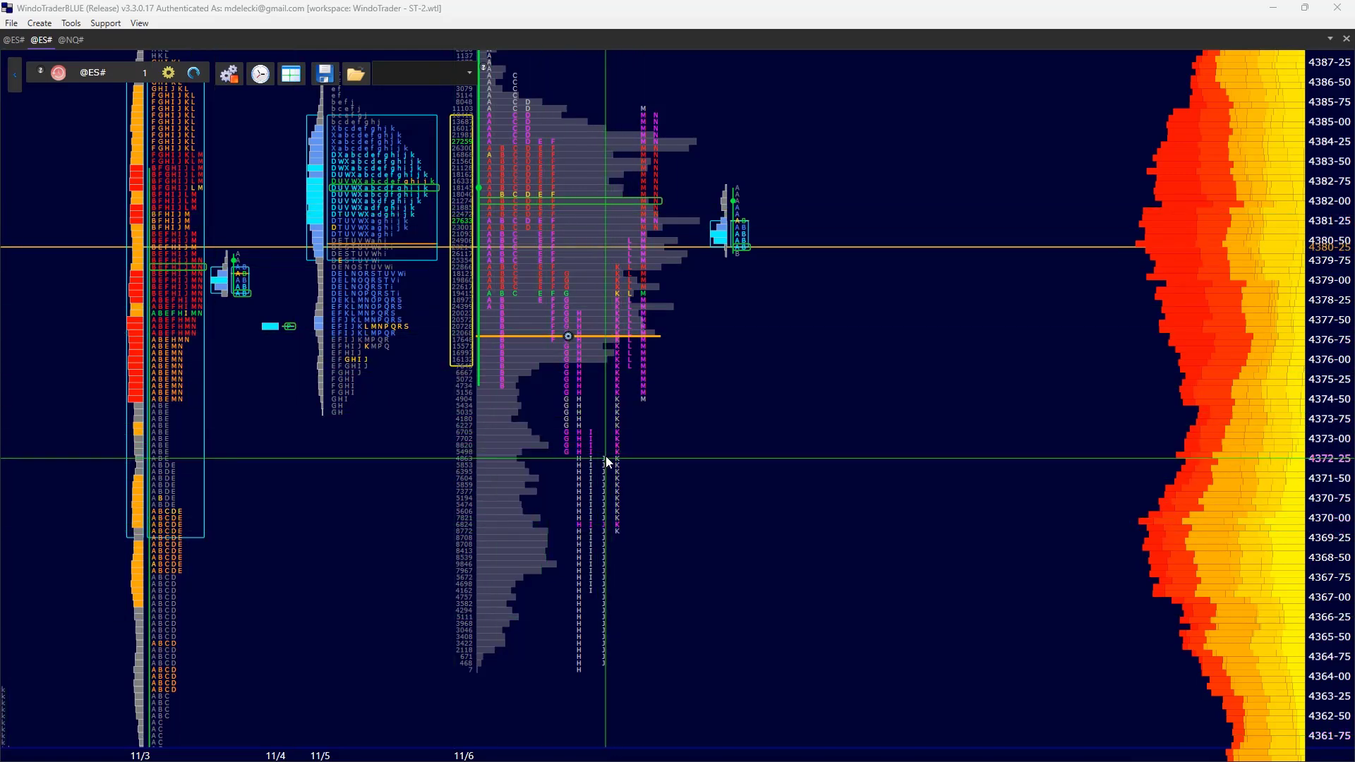
{"action": "mouse_move", "coordinate": [618, 676]}
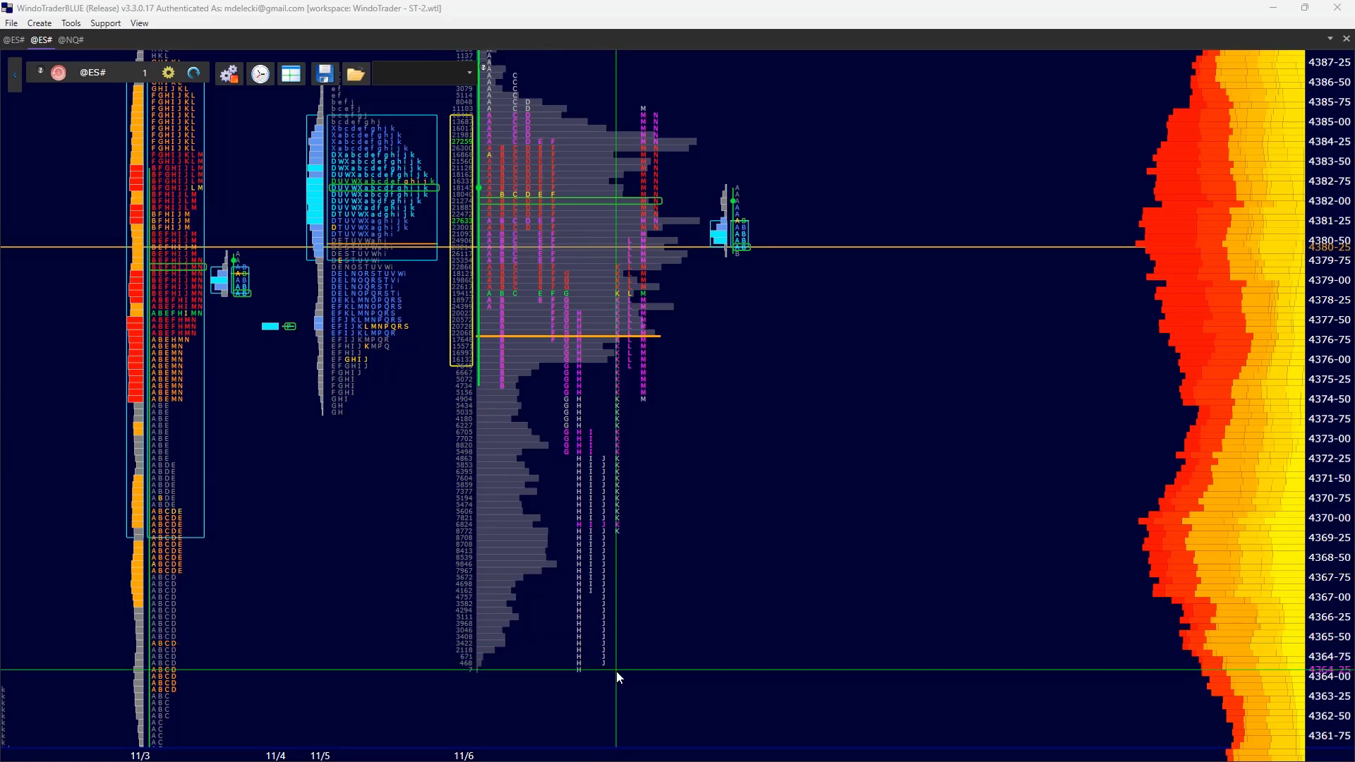
{"action": "mouse_move", "coordinate": [474, 681]}
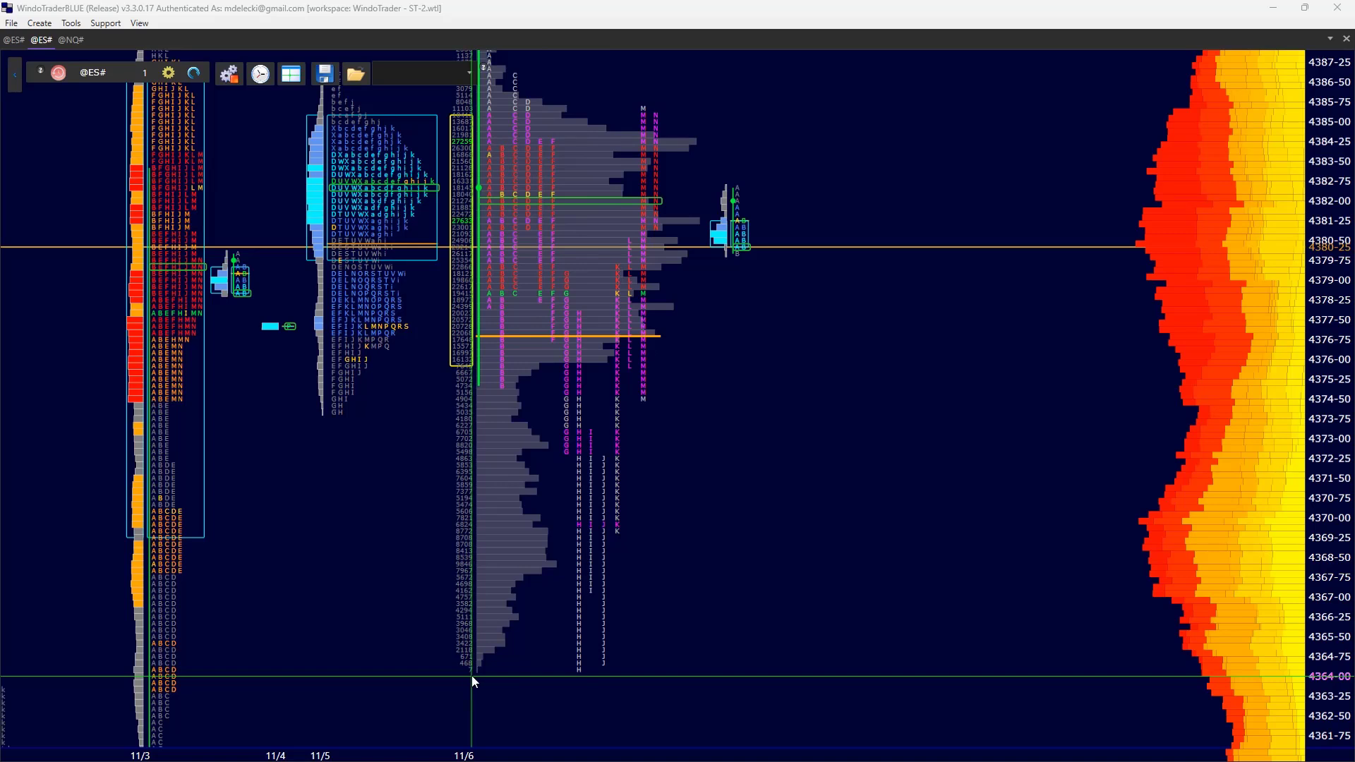
{"action": "mouse_move", "coordinate": [599, 625]}
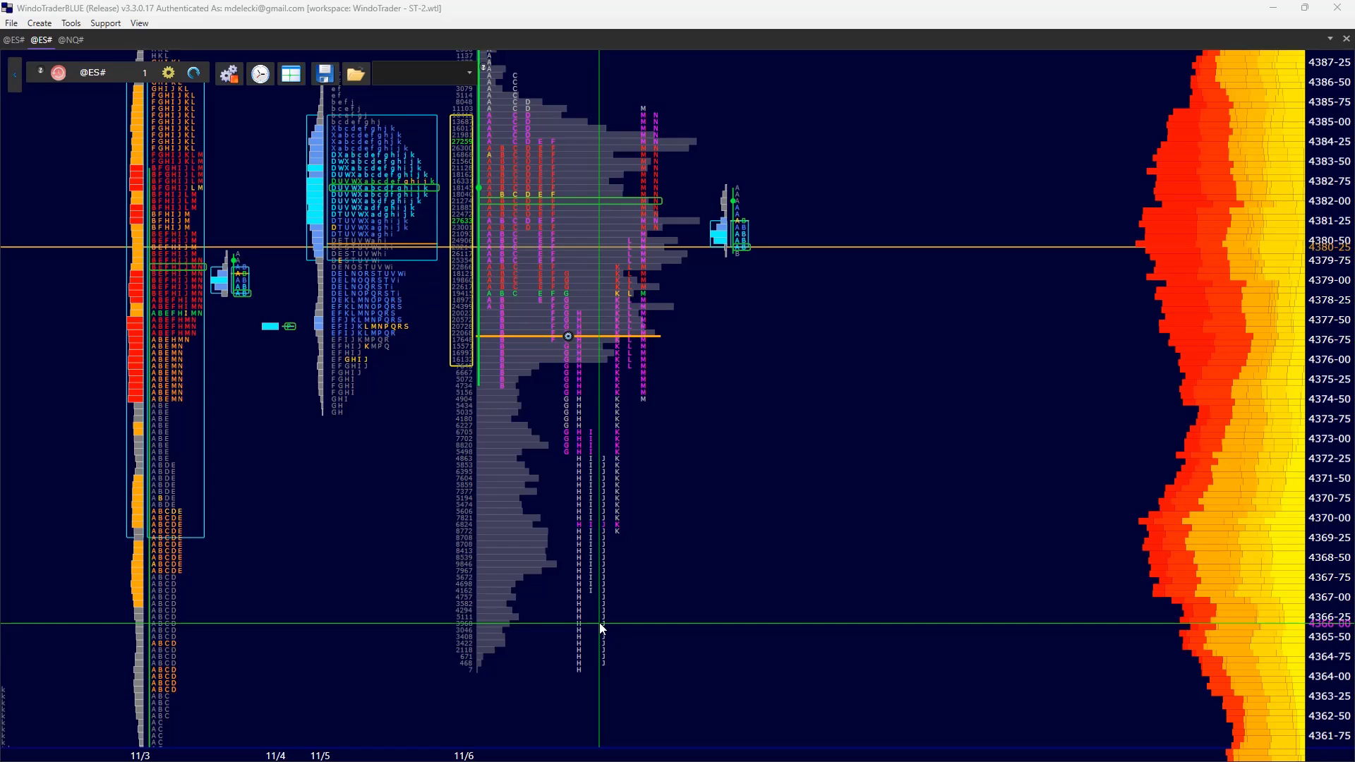
{"action": "mouse_move", "coordinate": [628, 313]}
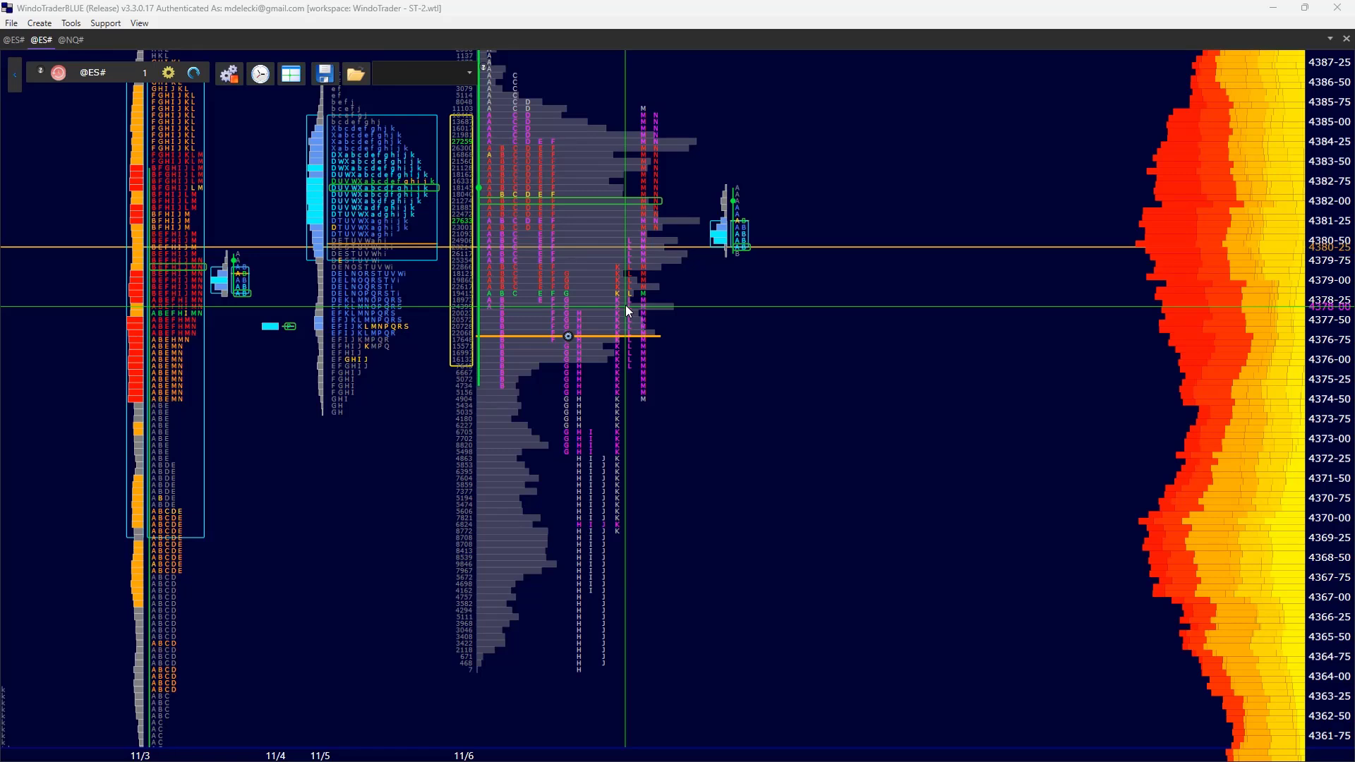
{"action": "mouse_move", "coordinate": [618, 665]}
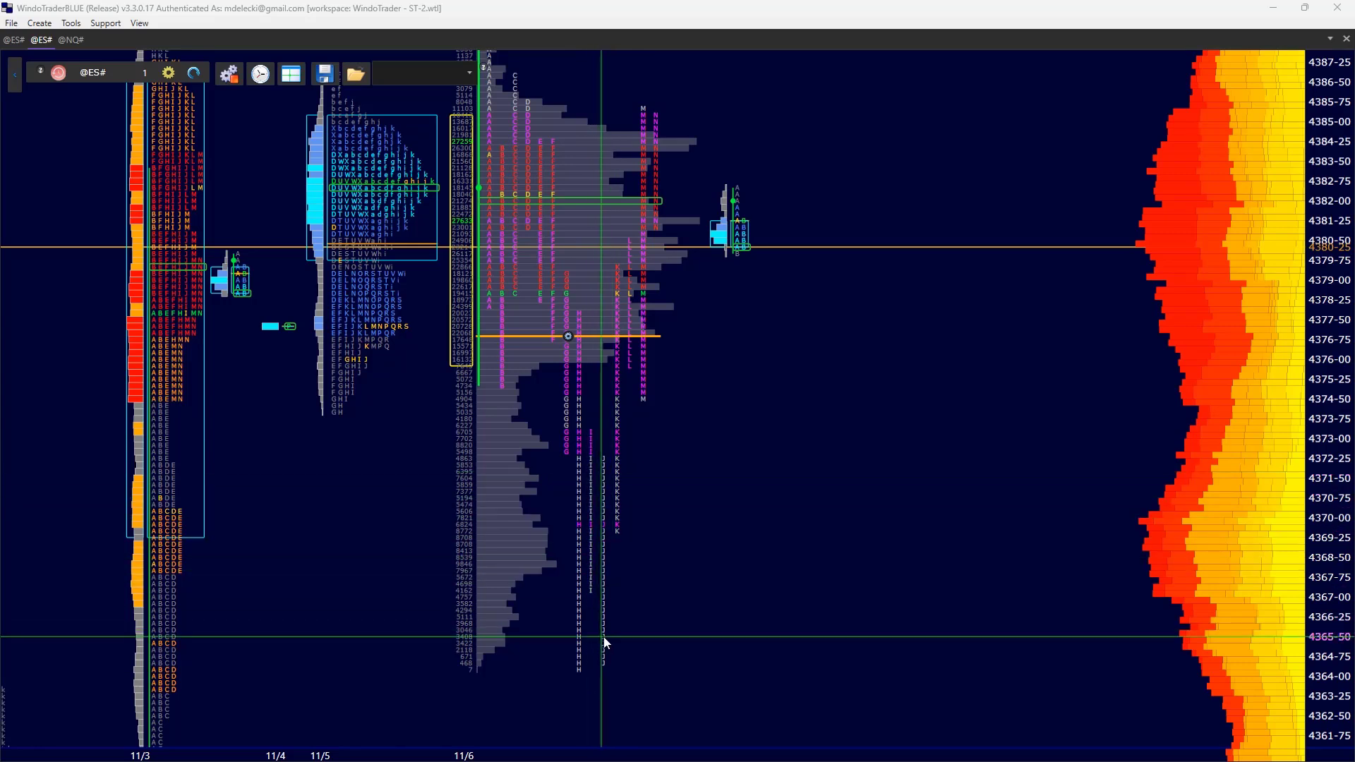
{"action": "mouse_move", "coordinate": [602, 456]}
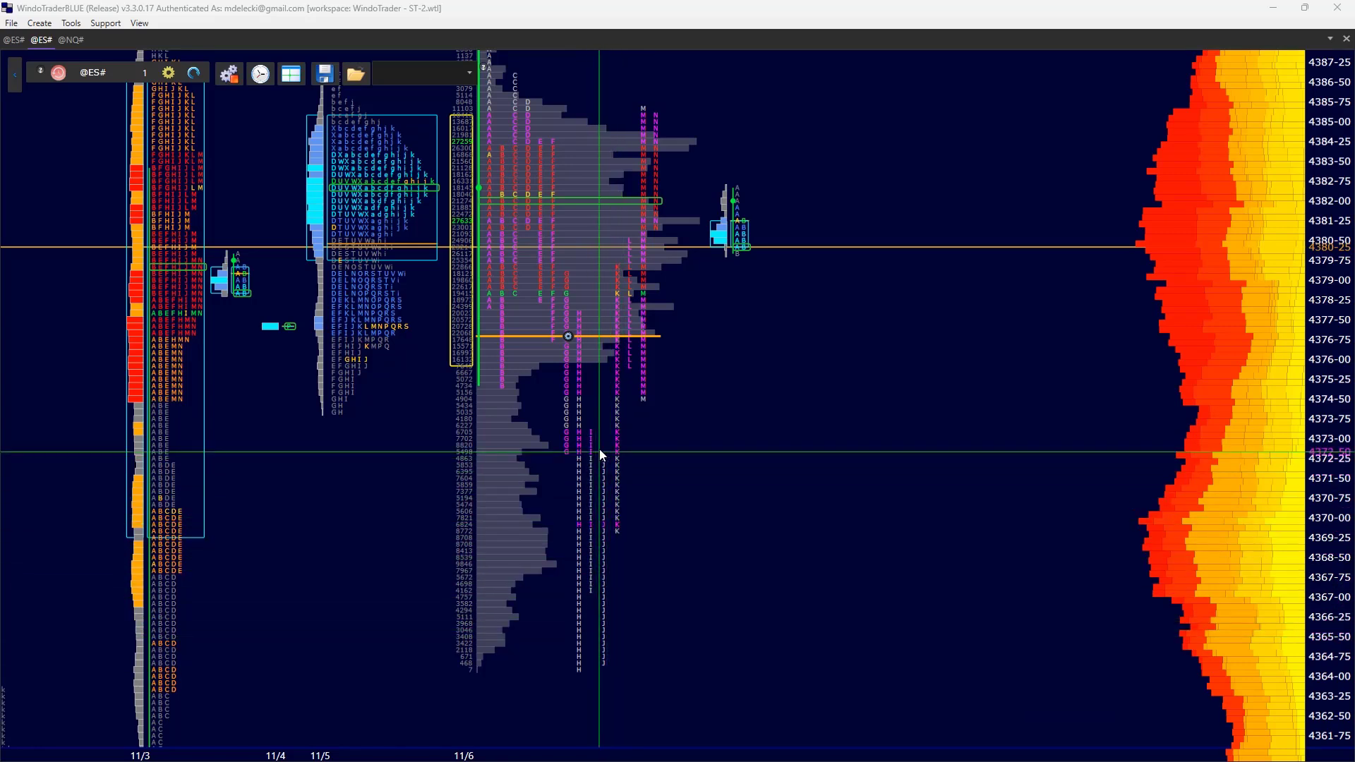
{"action": "mouse_move", "coordinate": [618, 536]}
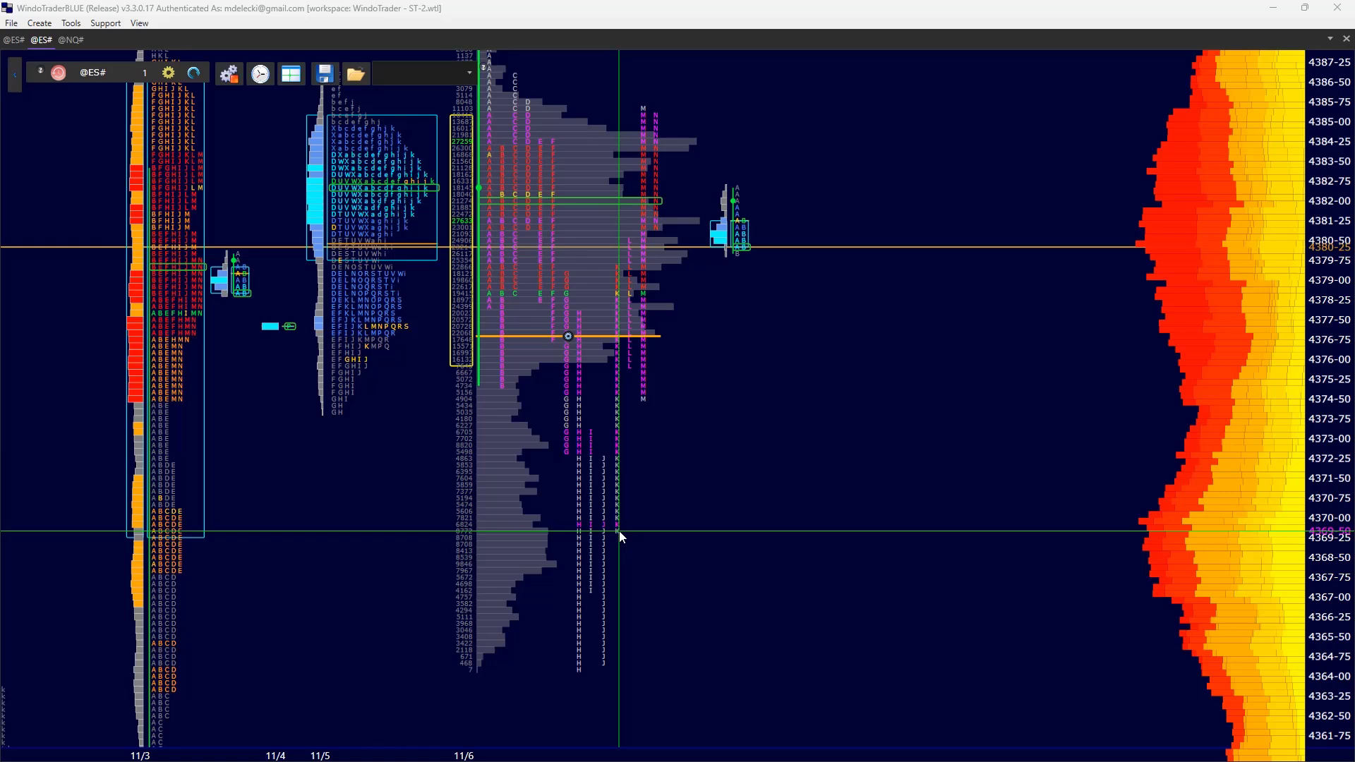
{"action": "mouse_move", "coordinate": [625, 545]}
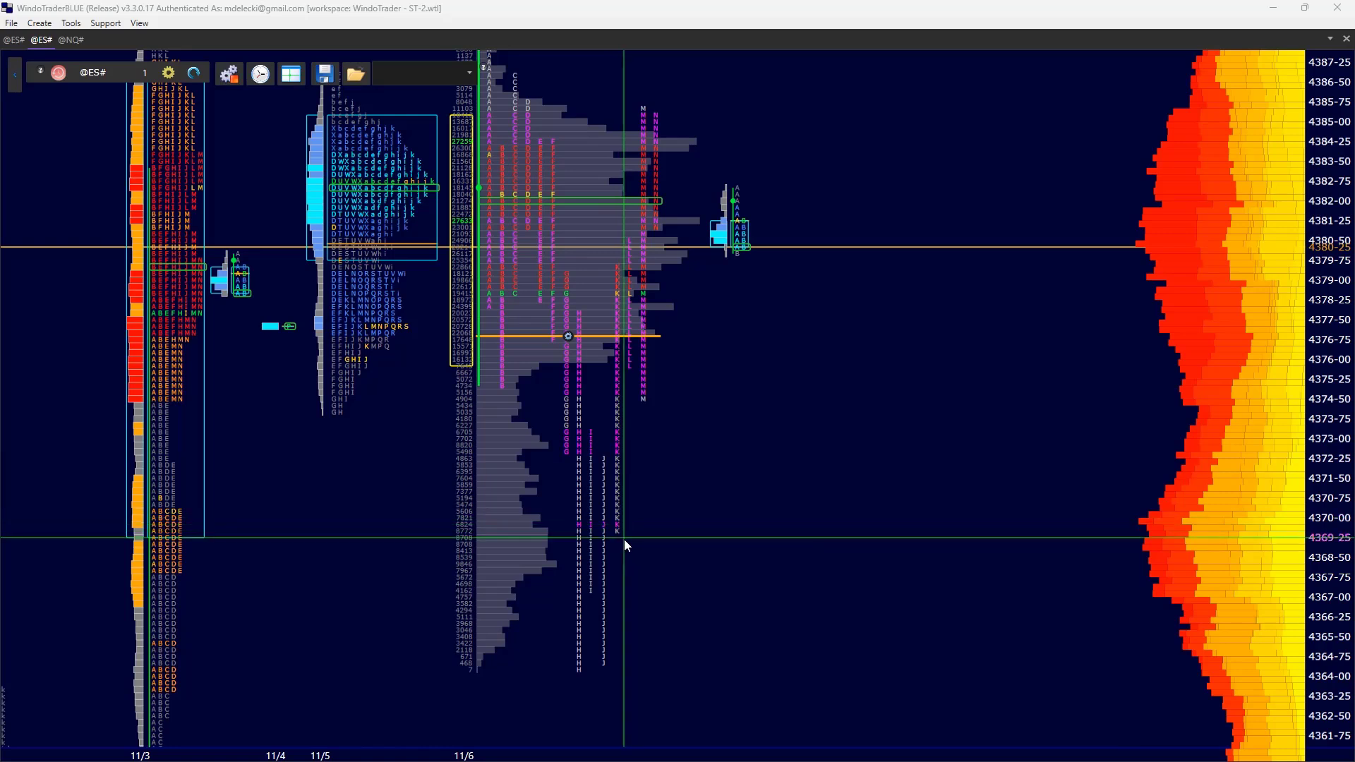
{"action": "mouse_move", "coordinate": [633, 545]}
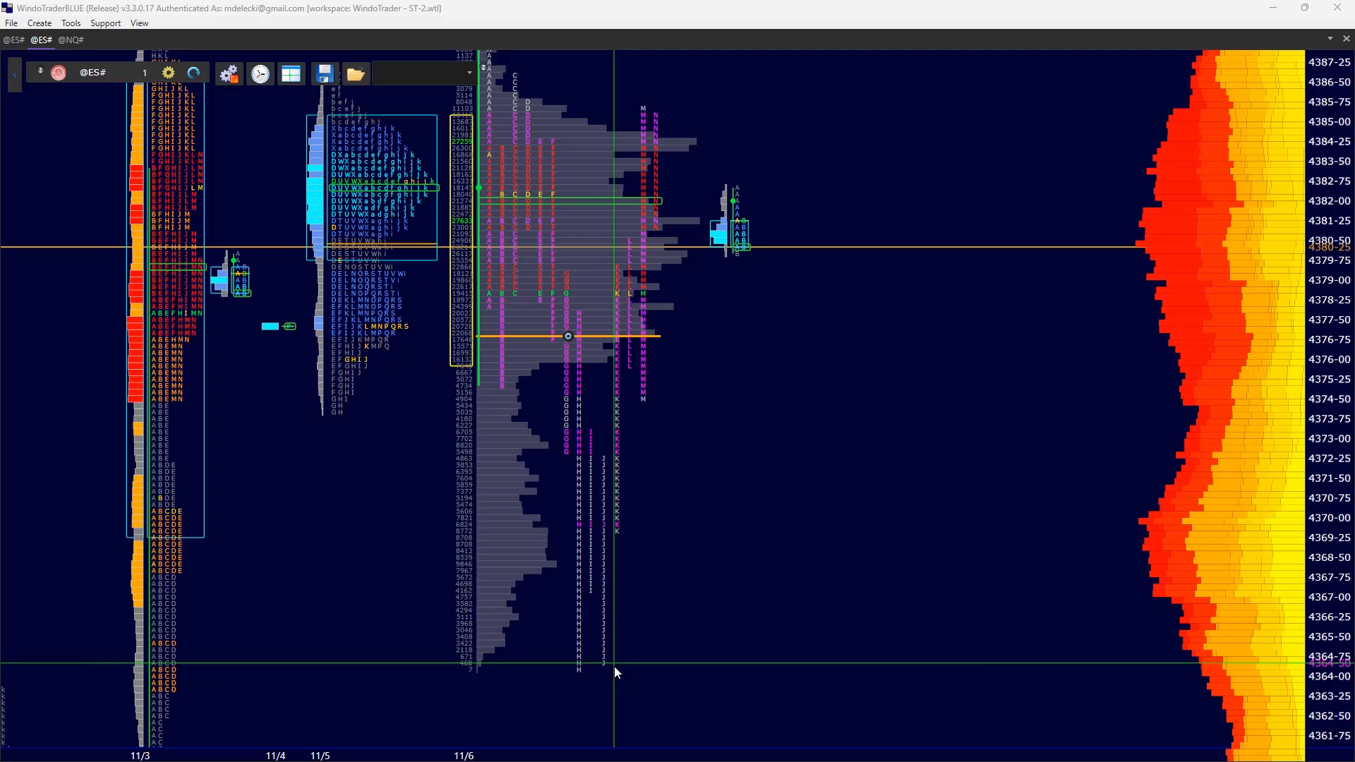
{"action": "mouse_move", "coordinate": [655, 516]}
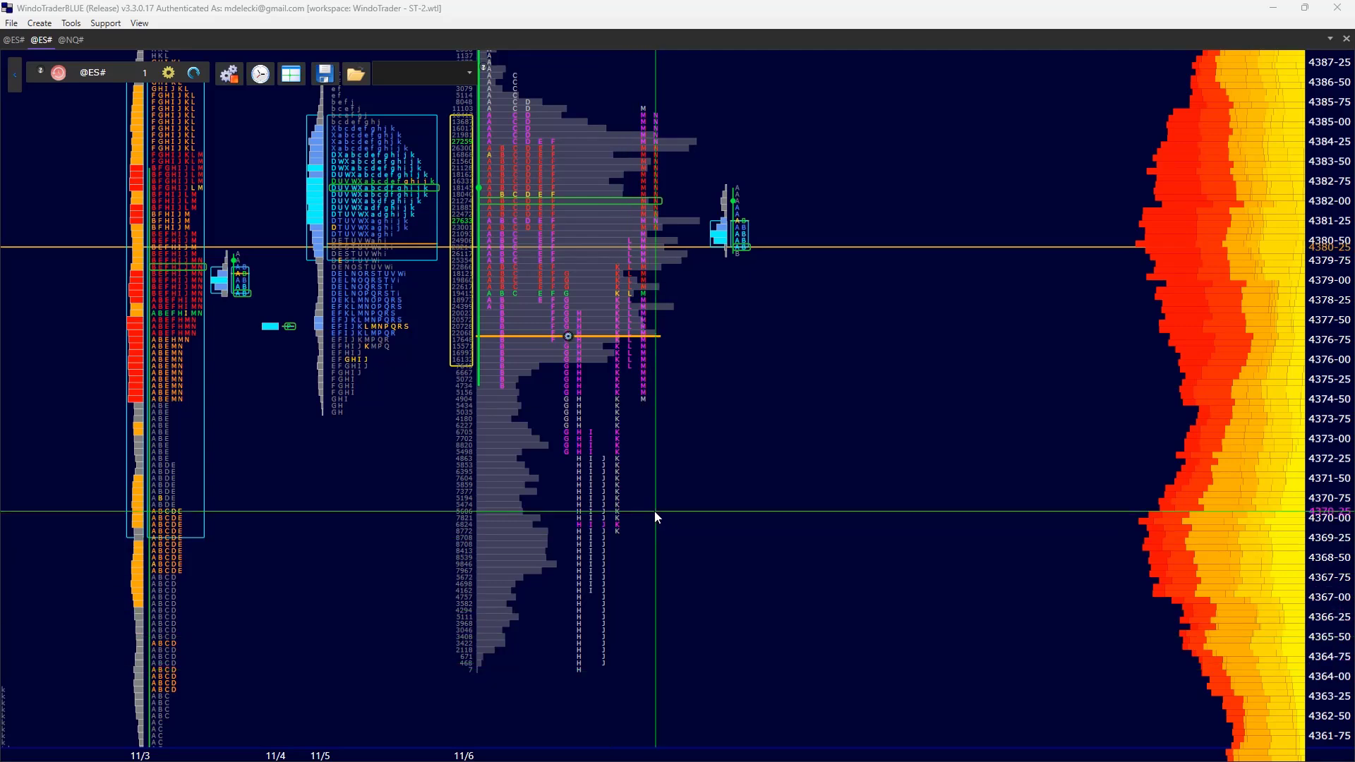
{"action": "mouse_move", "coordinate": [620, 476]}
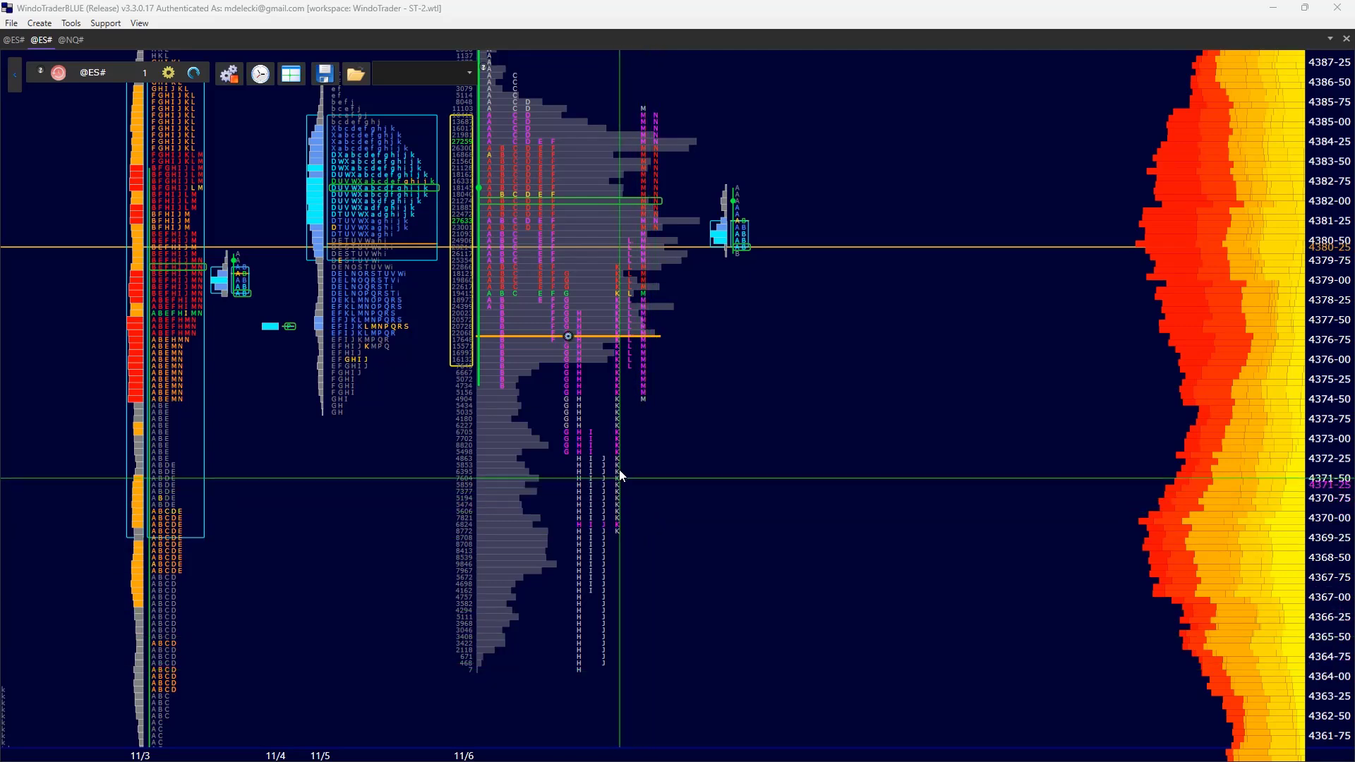
{"action": "mouse_move", "coordinate": [618, 355]}
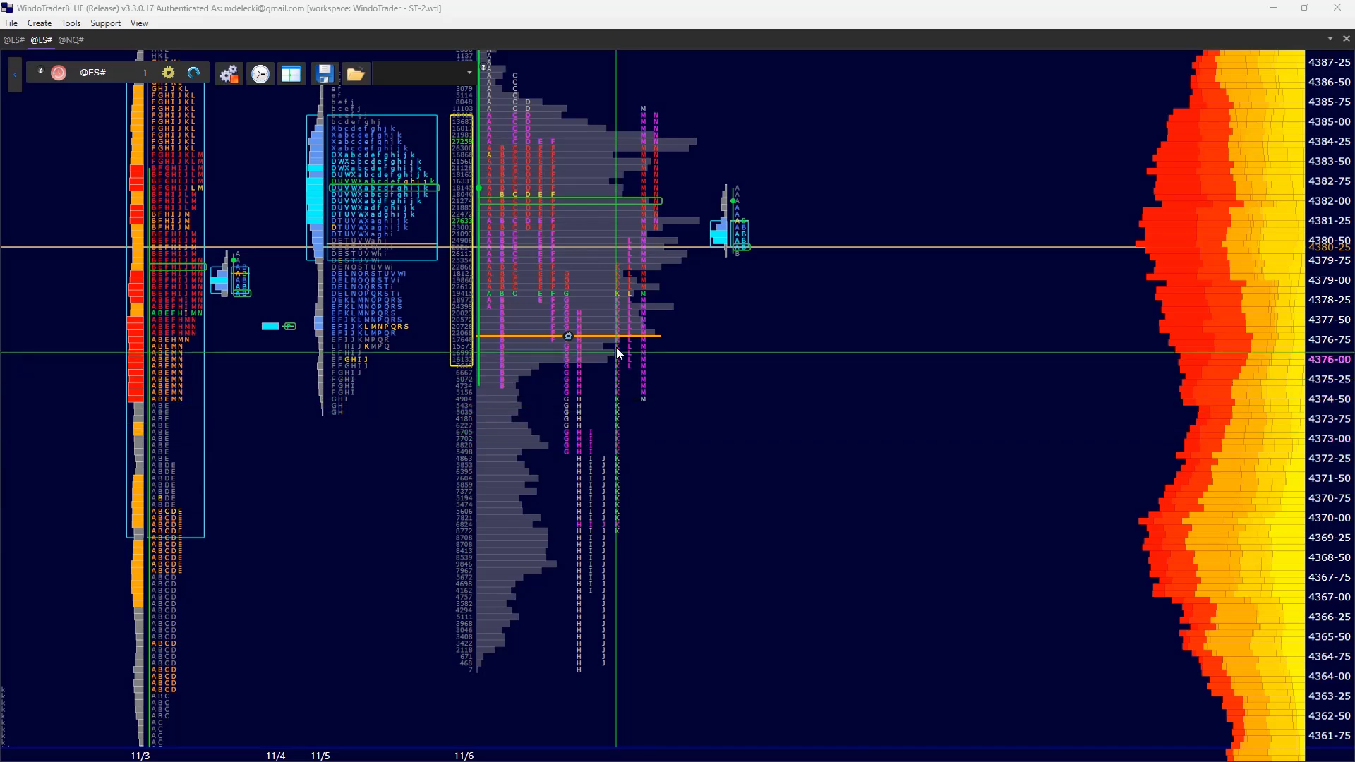
{"action": "mouse_move", "coordinate": [617, 309]}
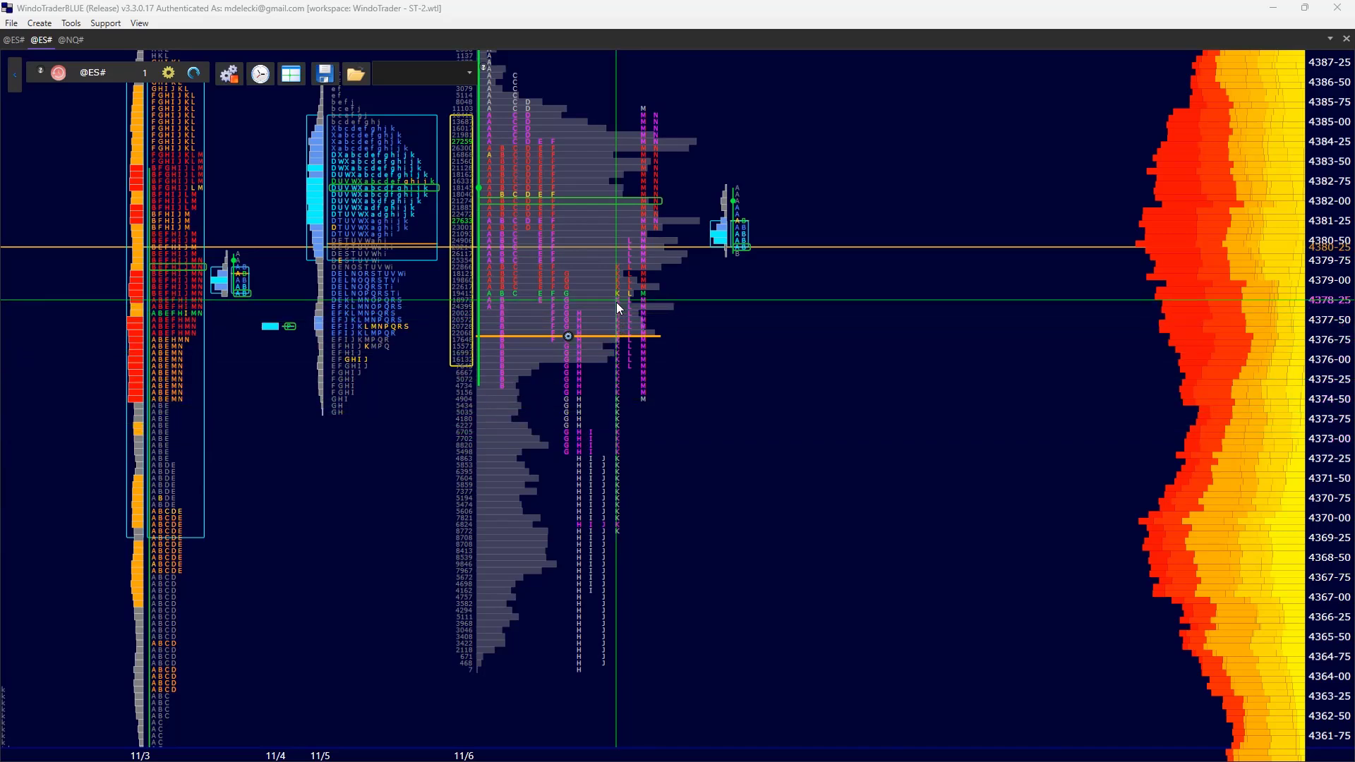